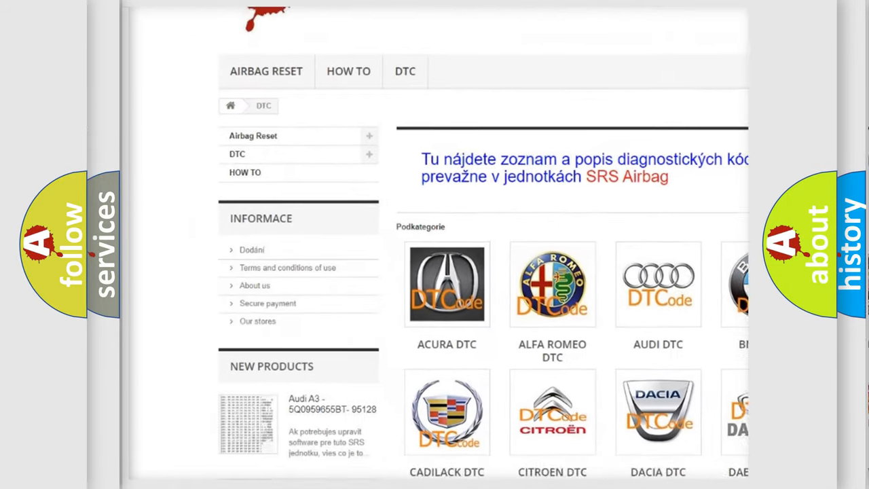
scroll("down", 3)
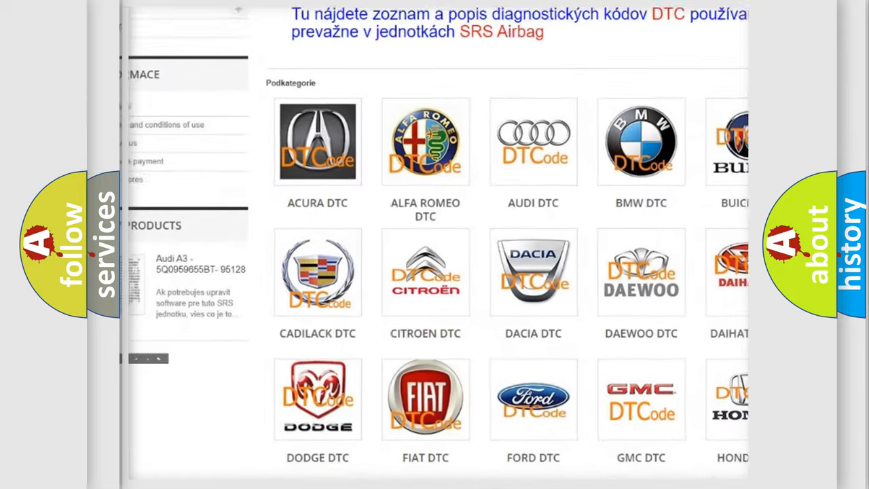
scroll("down", 3)
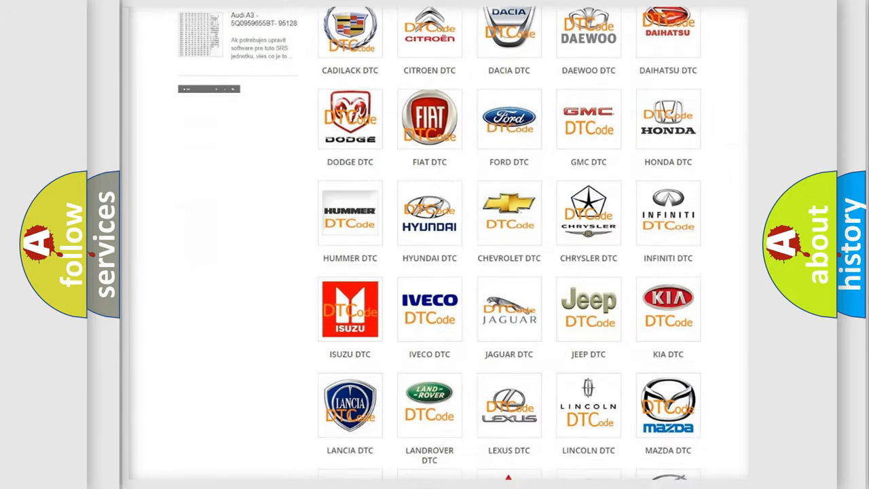
scroll("down", 3)
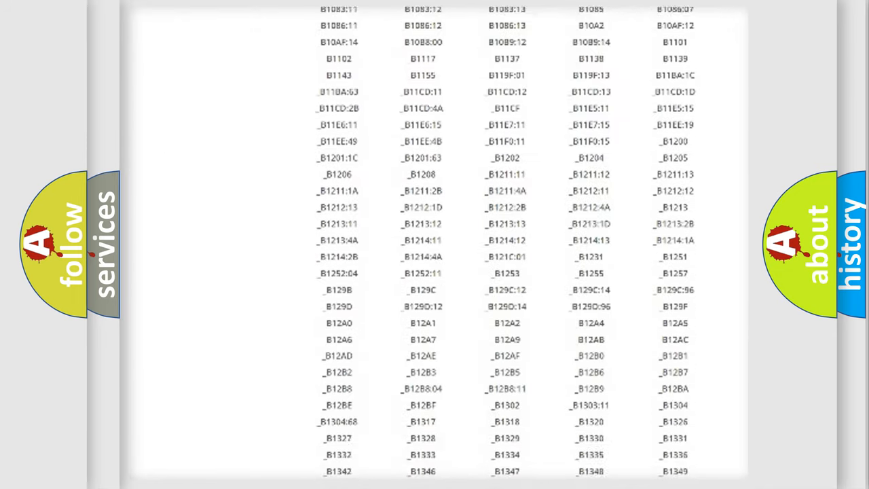
scroll("down", 3)
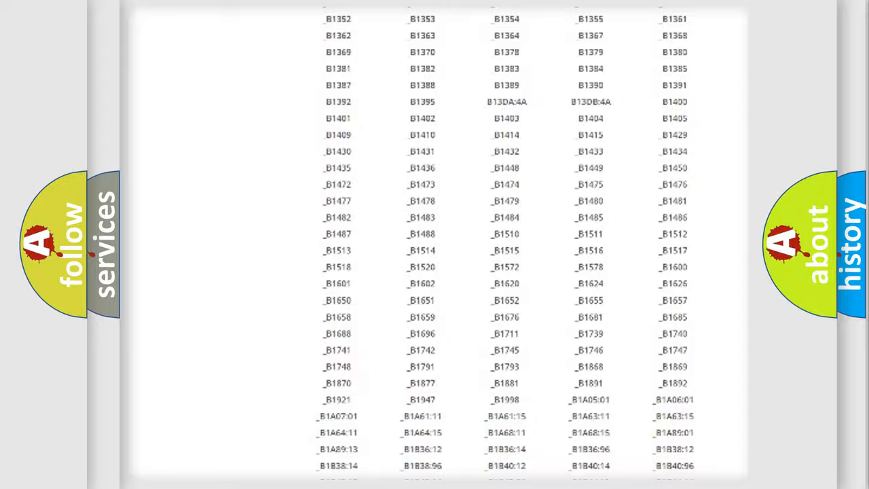